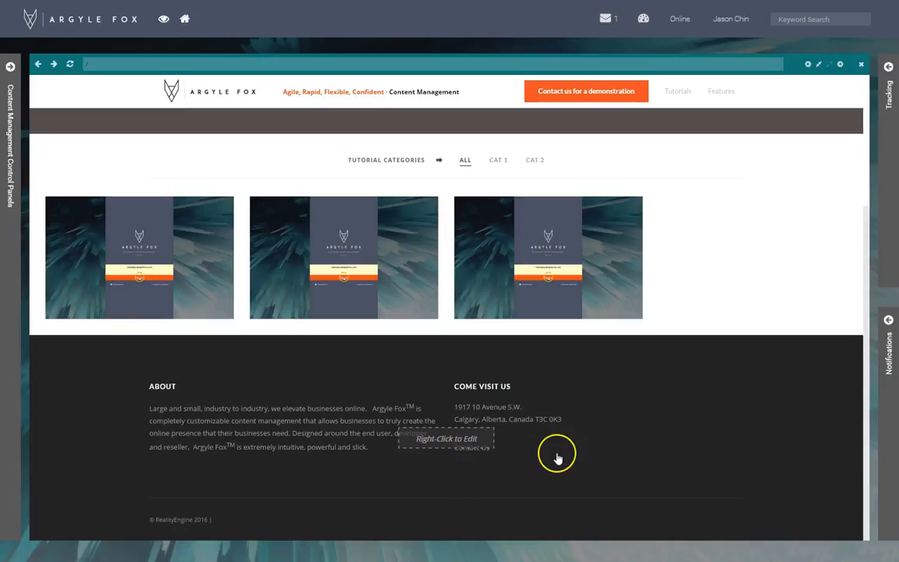
mouse_move(558, 458)
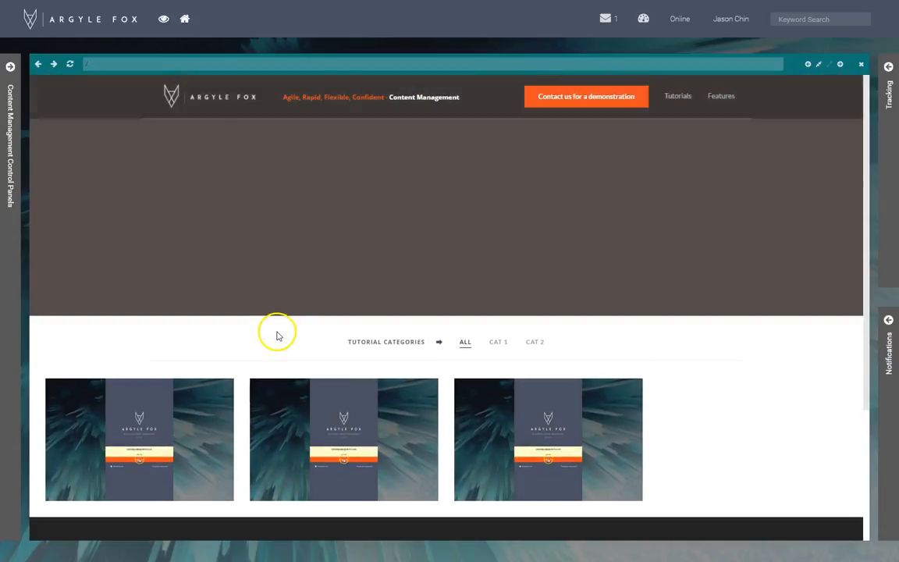
Scroll through the Settings window to the Footer's About header and body fields.
scroll("down", 3)
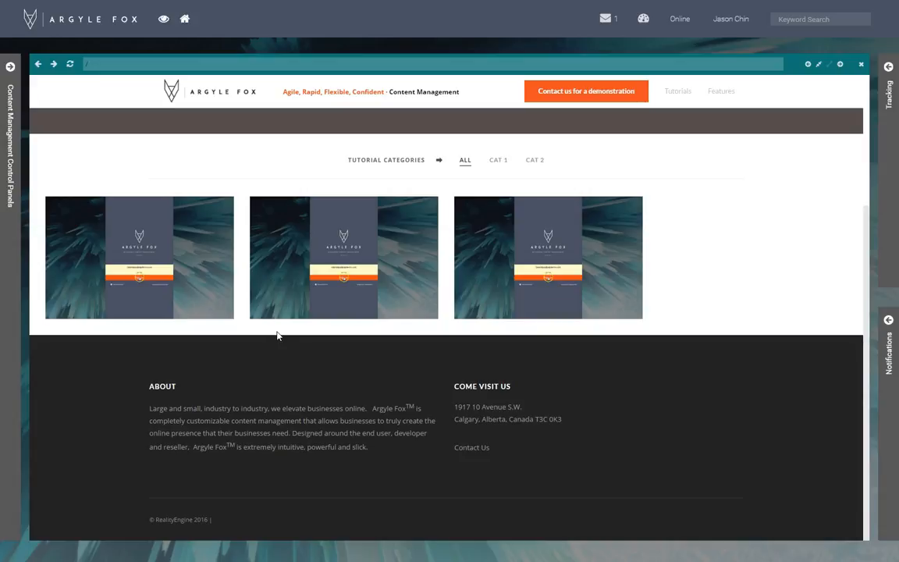
mouse_move(524, 409)
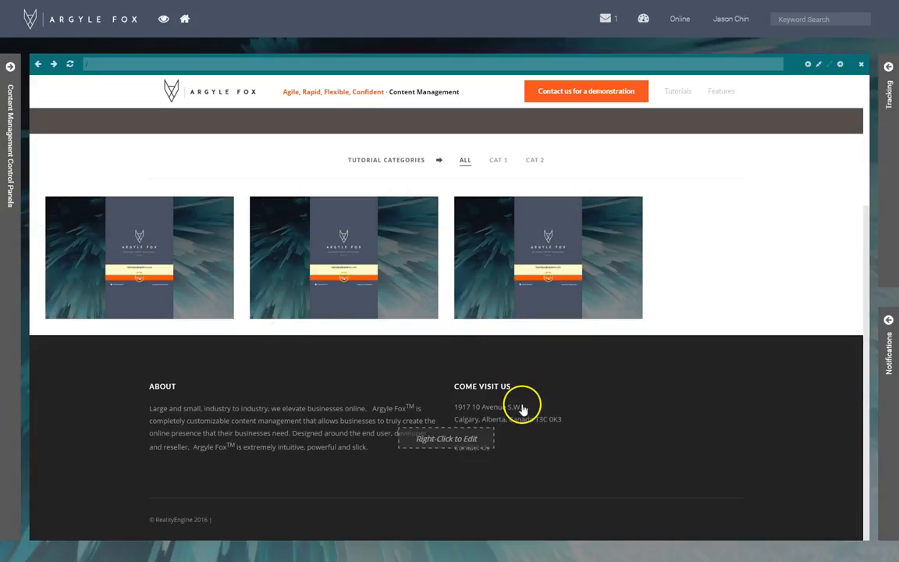
mouse_move(133, 390)
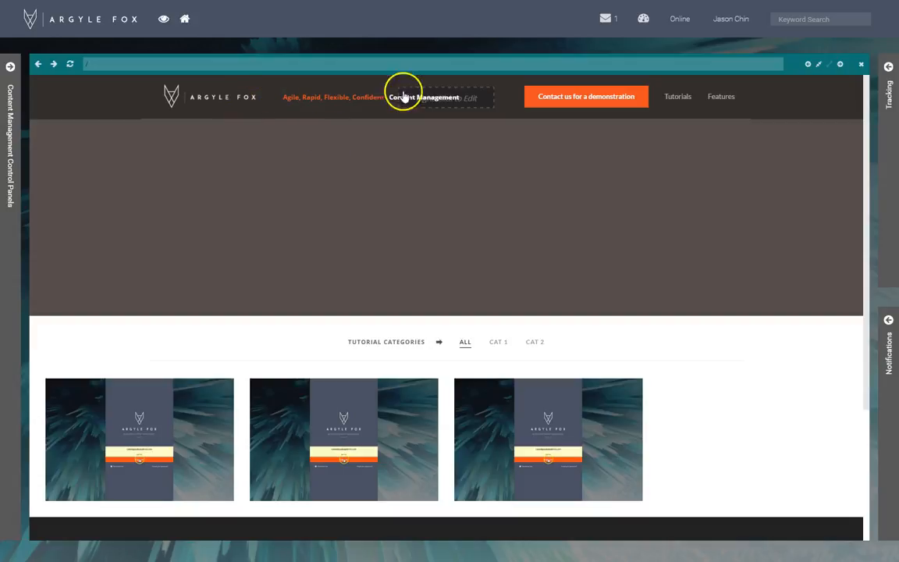
scroll("down", 3)
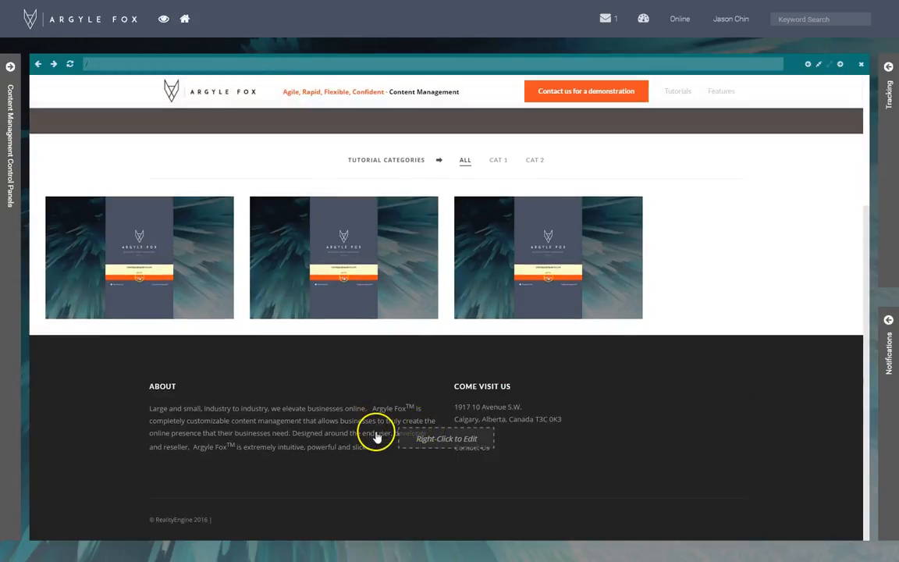
mouse_move(249, 435)
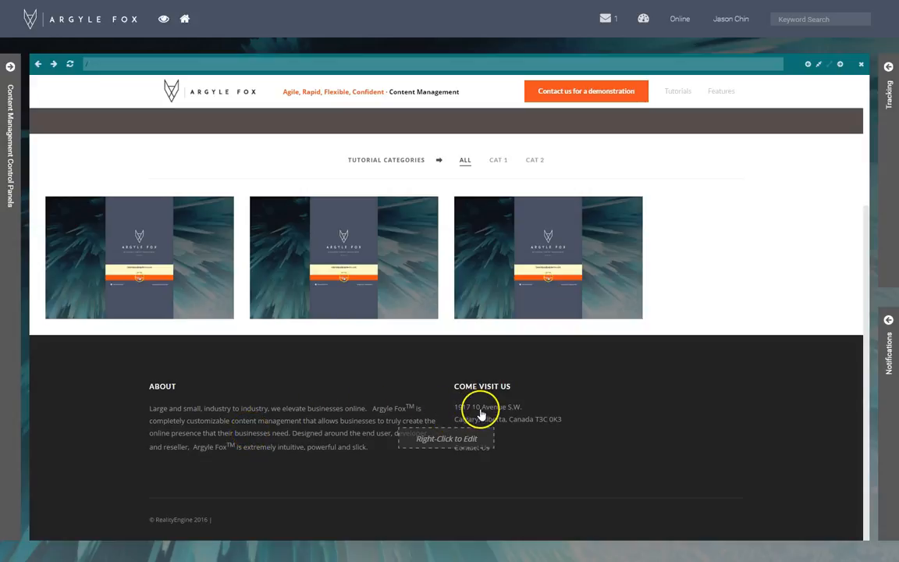
mouse_move(498, 407)
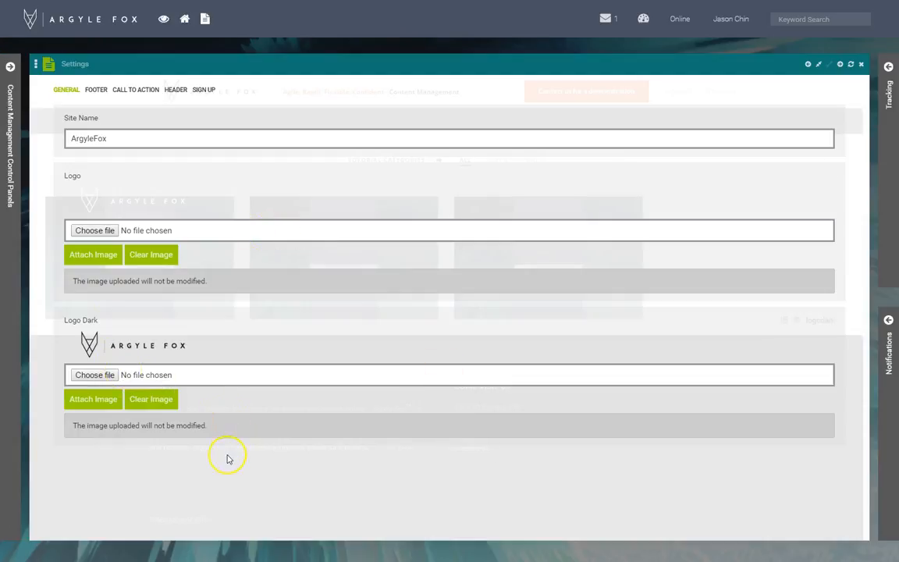
mouse_move(149, 459)
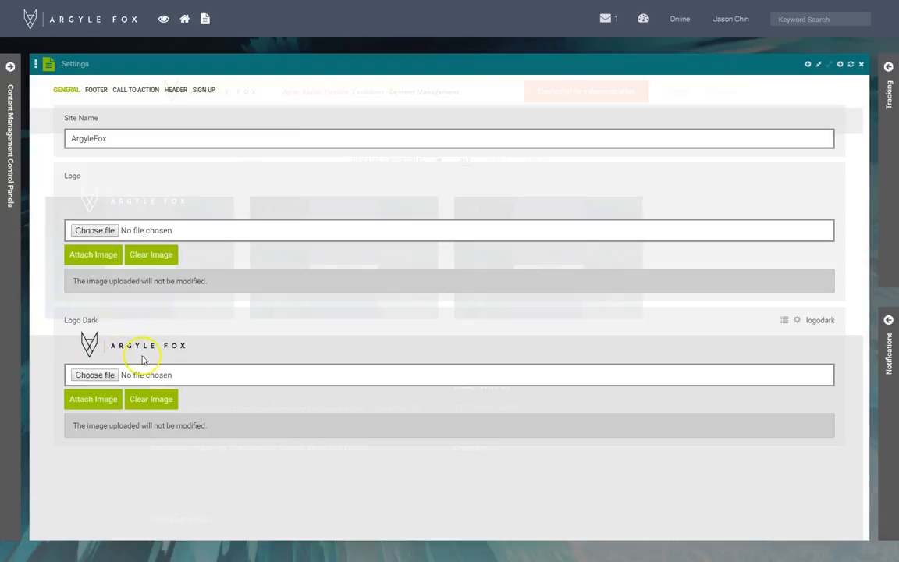
Review the Footer settings, then switch to Call to Action.
left_click(95, 89)
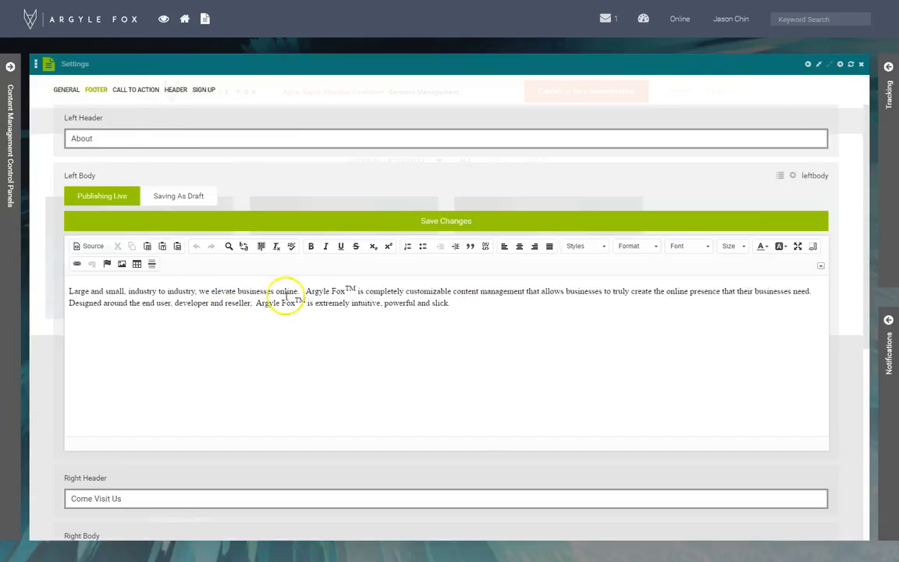
mouse_move(418, 332)
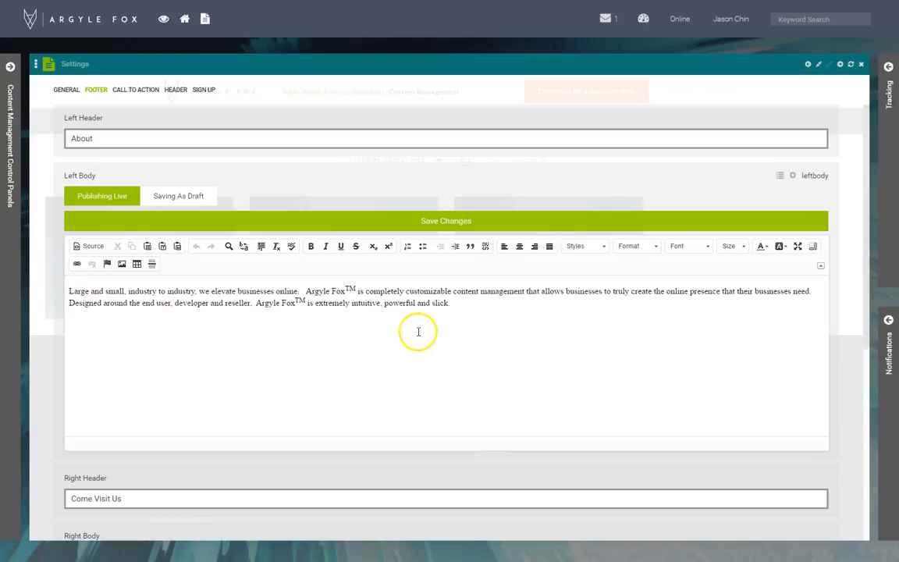
scroll("down", 3)
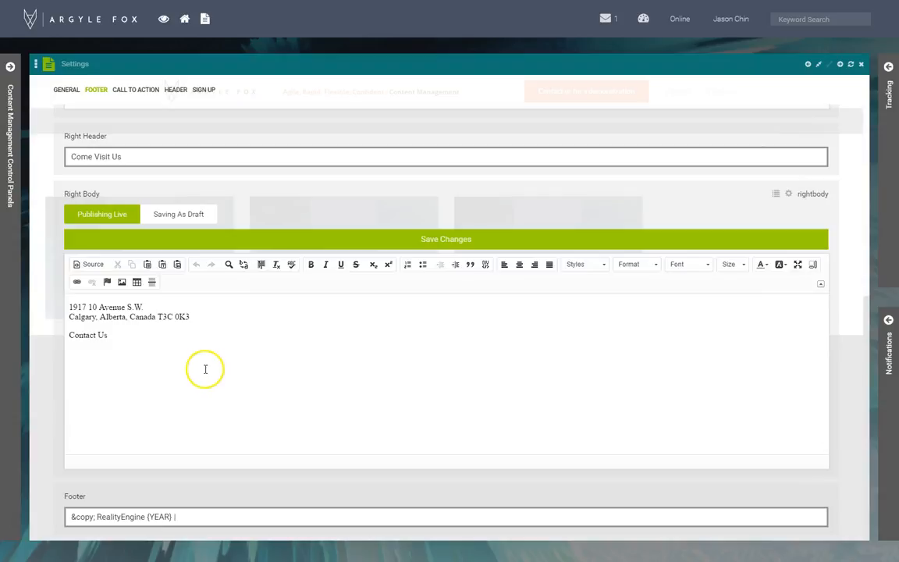
mouse_move(172, 424)
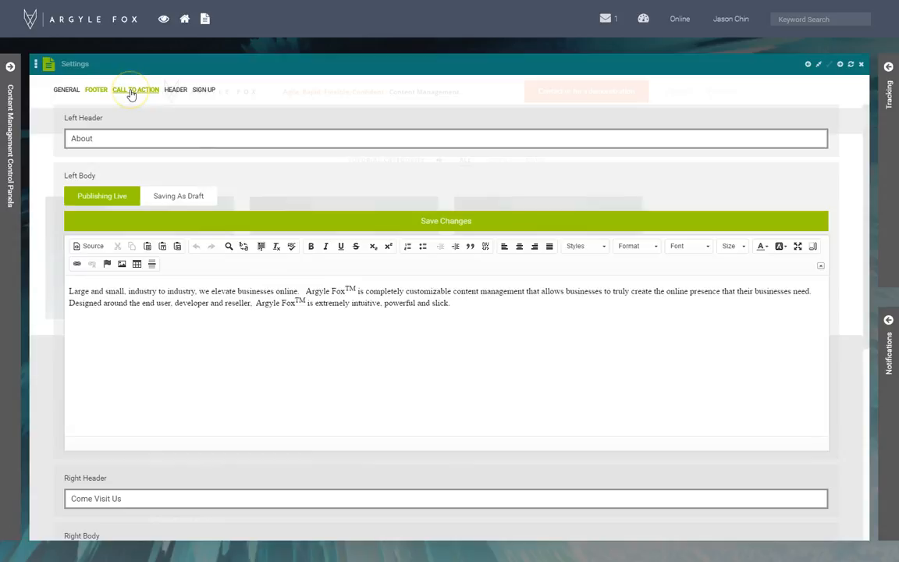
left_click(135, 89)
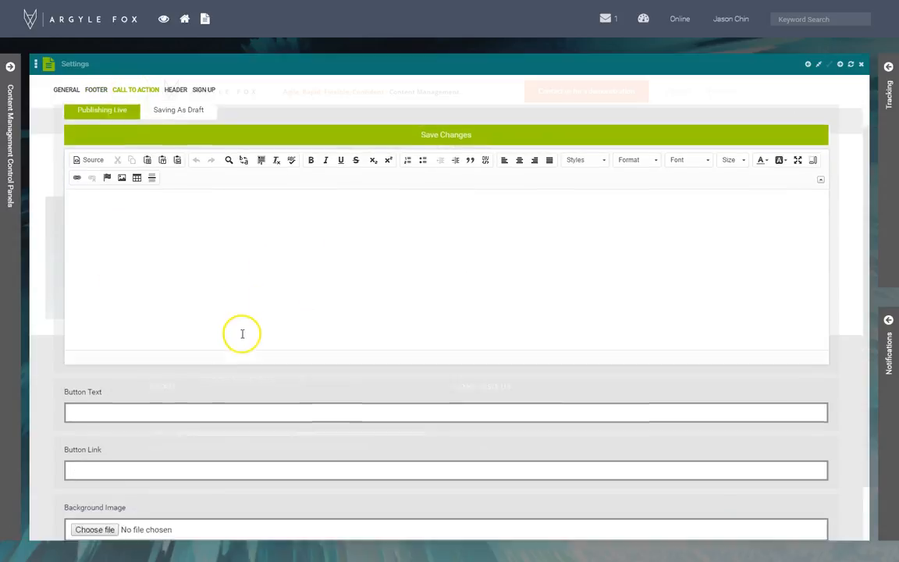
Move through the Header tab to Sign Up and scroll its demonstration request fields.
left_click(203, 90)
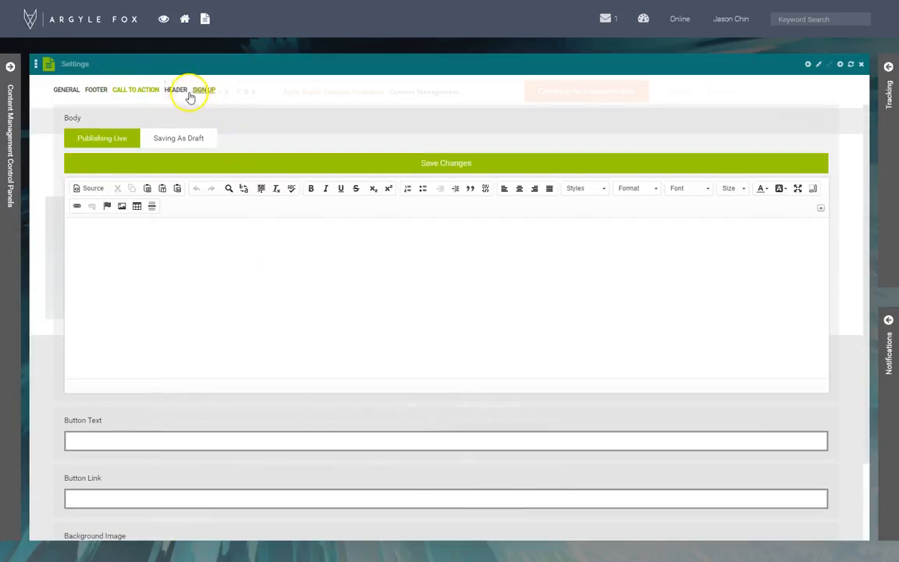
left_click(205, 89)
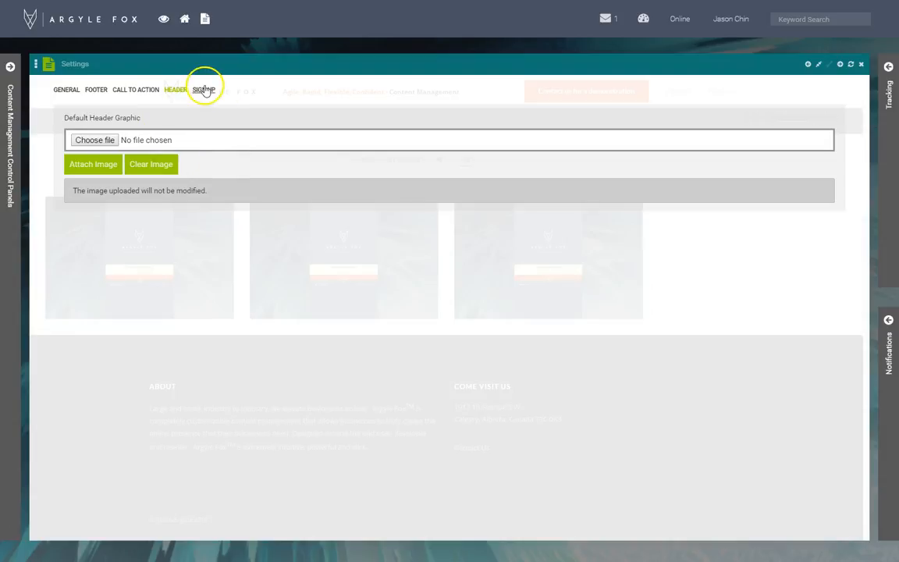
left_click(203, 89)
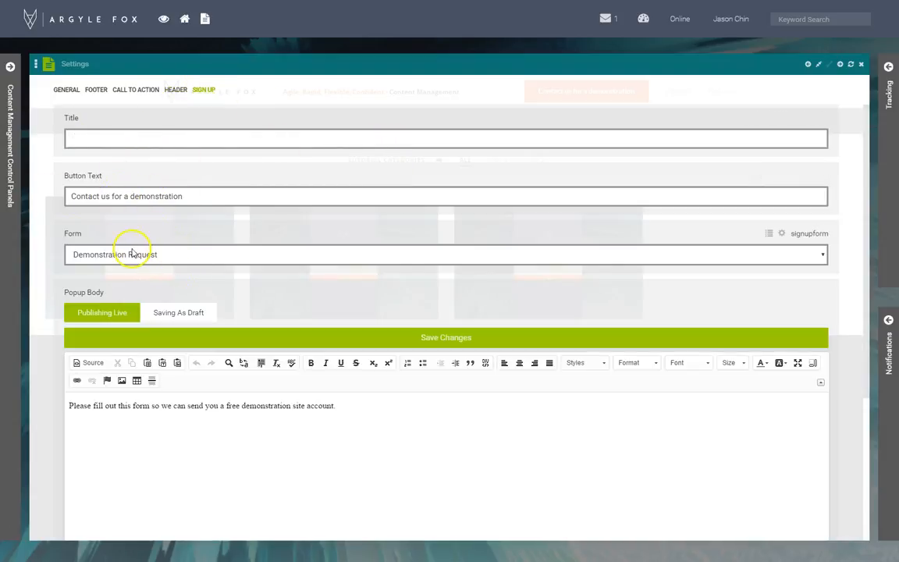
scroll("down", 3)
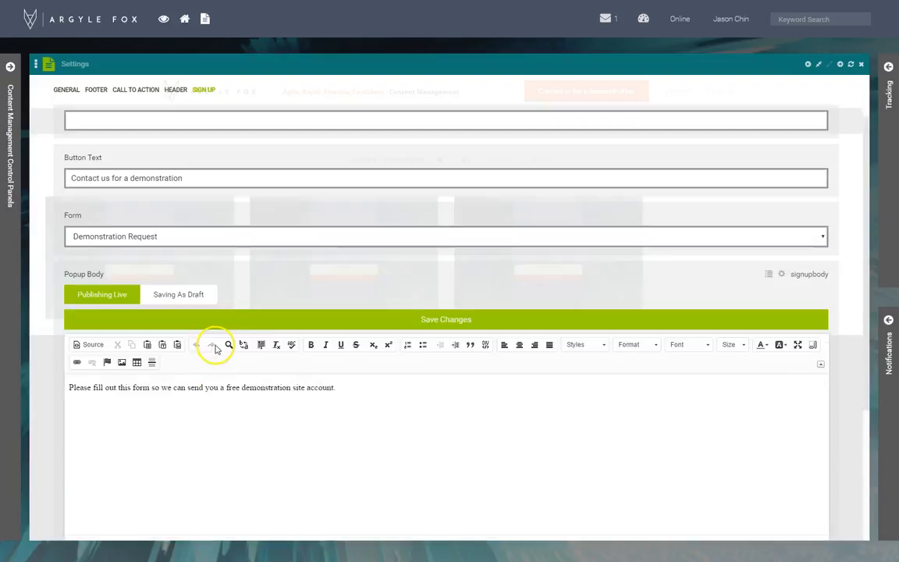
Return to the Footer tab and scroll down to the Right Body address.
left_click(96, 89)
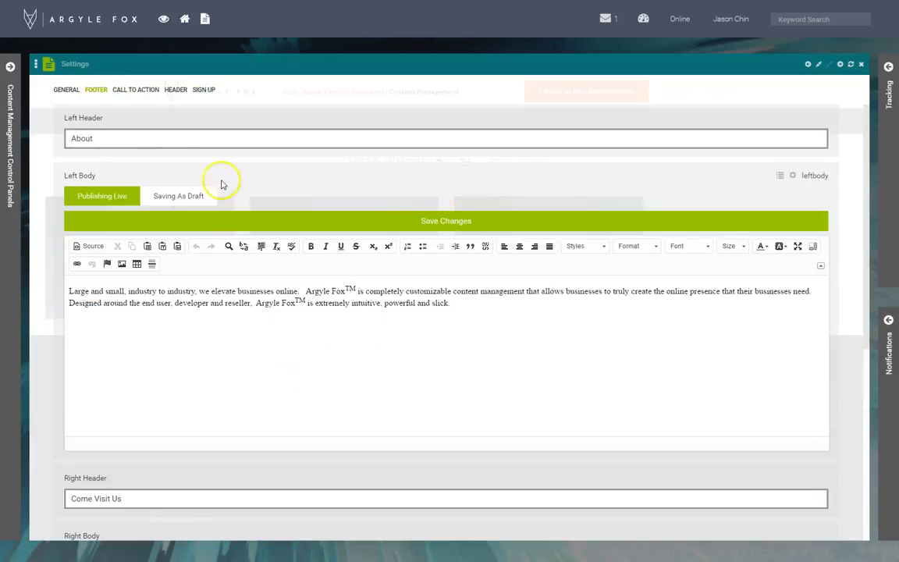
scroll("down", 3)
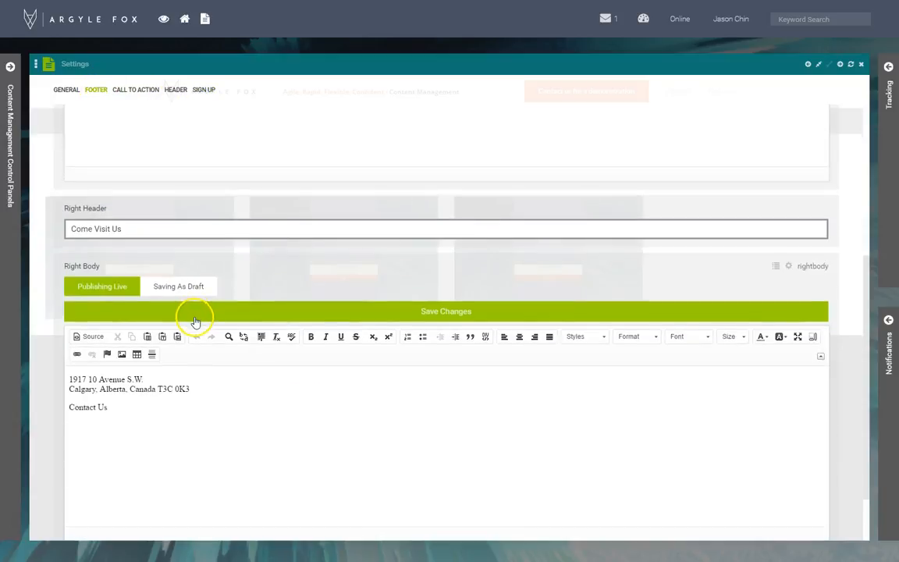
scroll("down", 3)
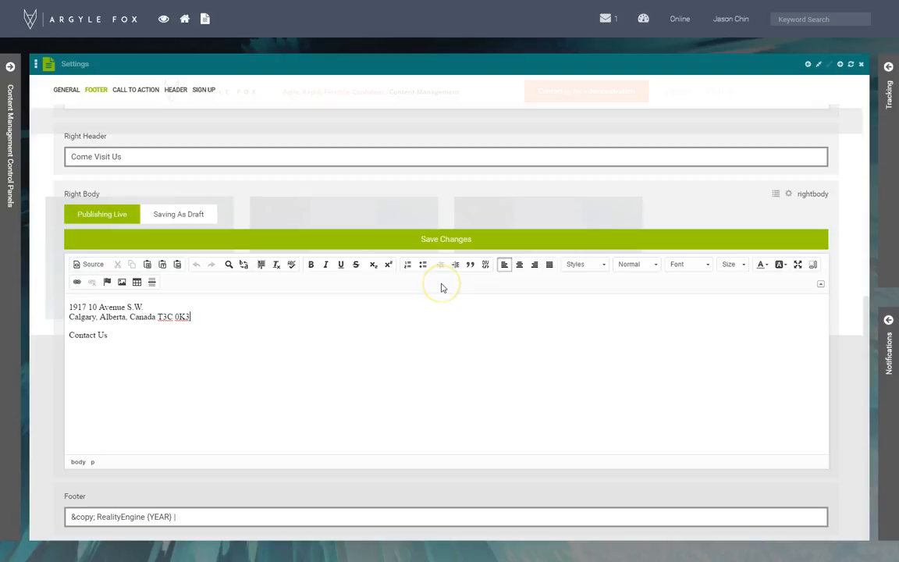
Add a 'Canada' line after T3C 0K3 and save the changes.
key("Enter")
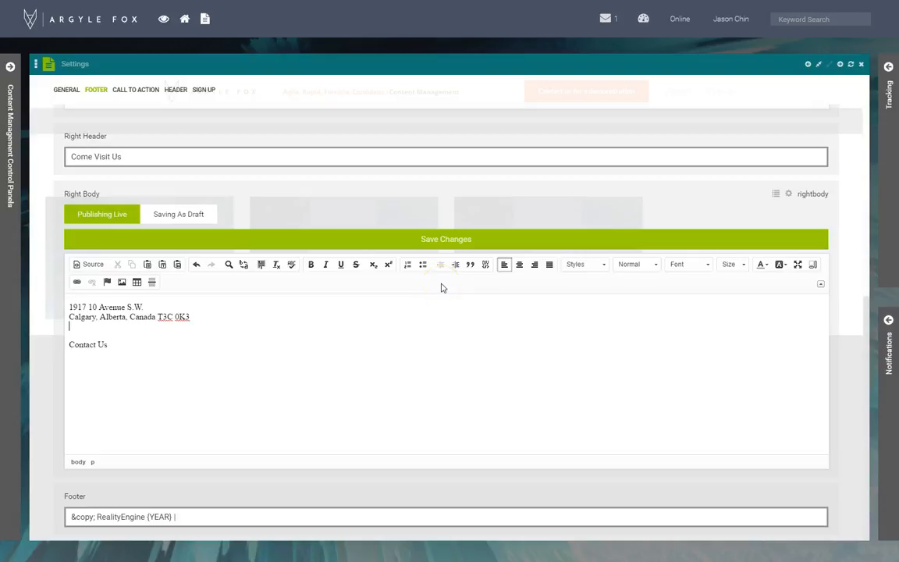
type("Canada")
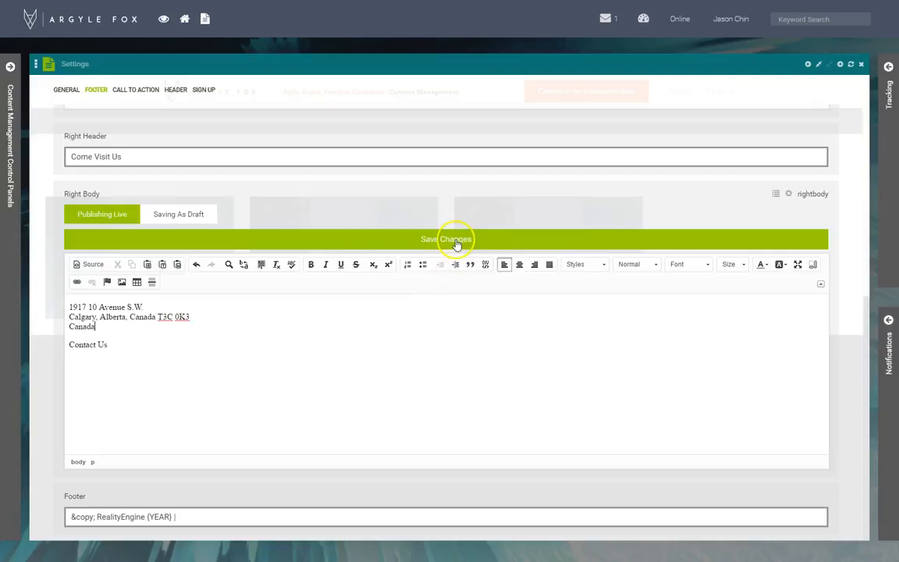
left_click(445, 239)
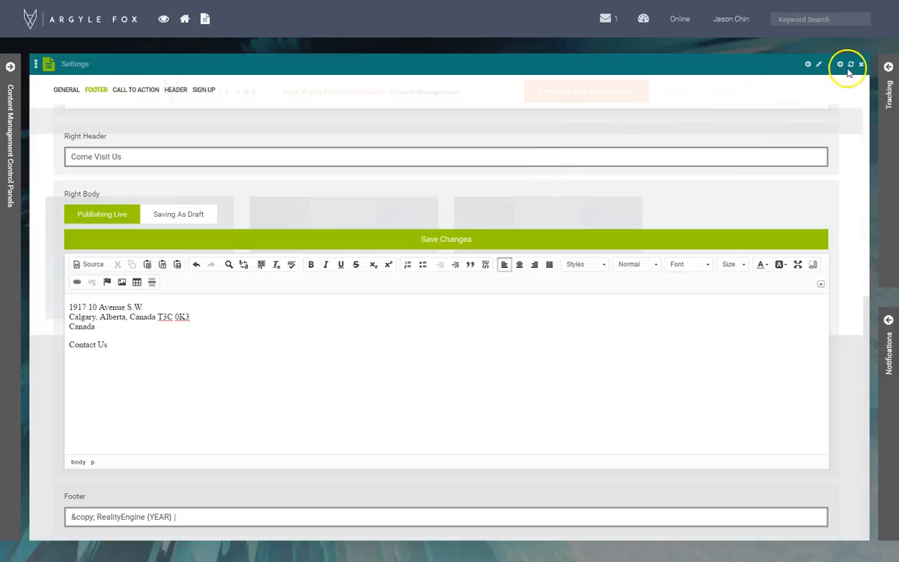
Close Settings and refresh the page to show 'Canada' in the footer.
left_click(862, 64)
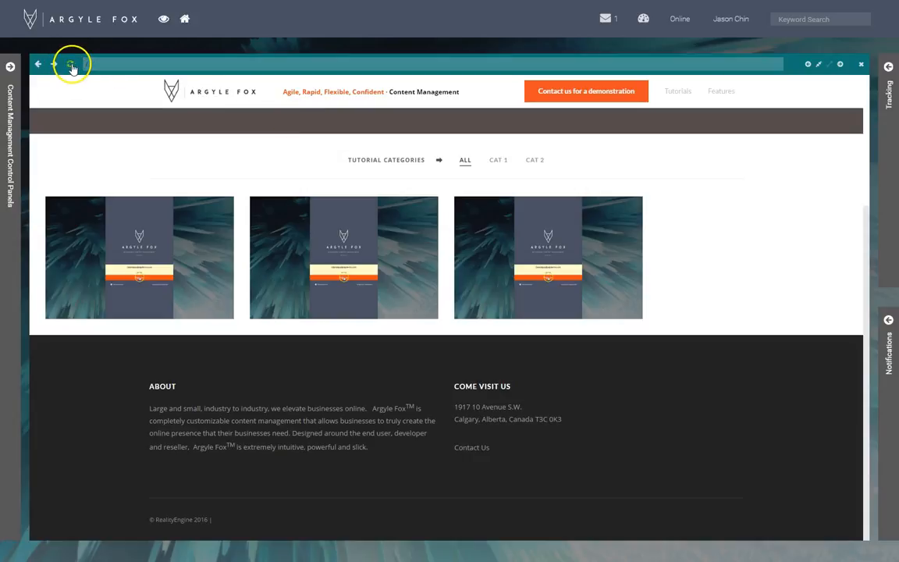
left_click(70, 64)
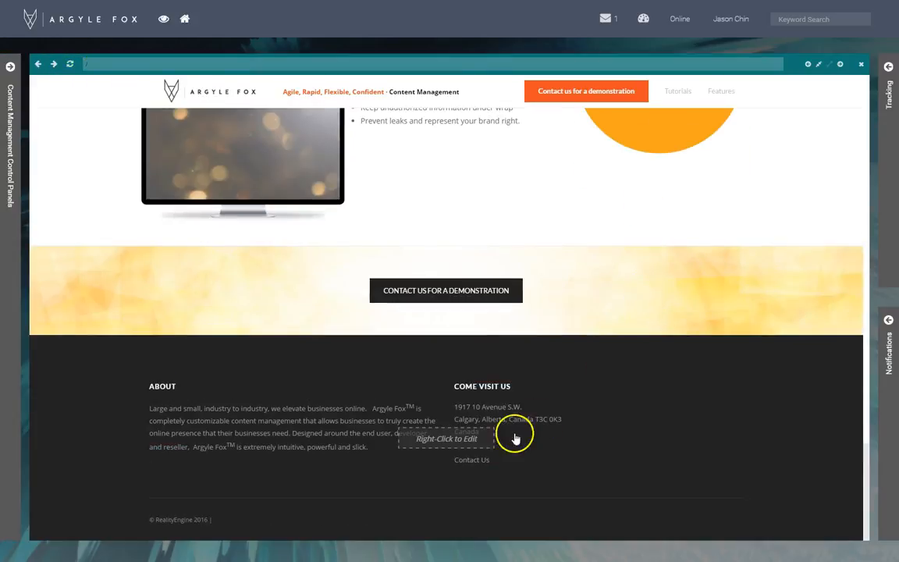
mouse_move(479, 438)
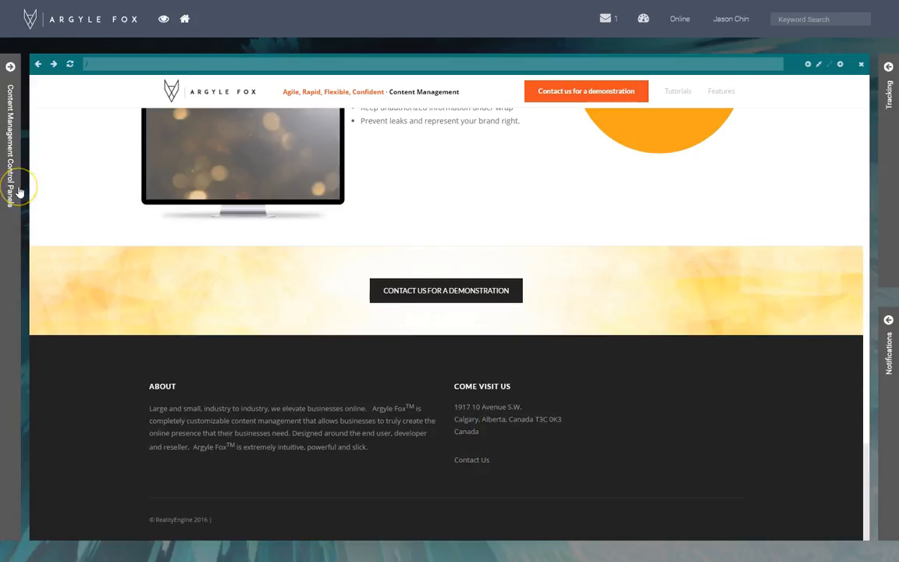
Open Settings > Site Settings > Settings from the Content Management Control Panels sidebar.
left_click(10, 66)
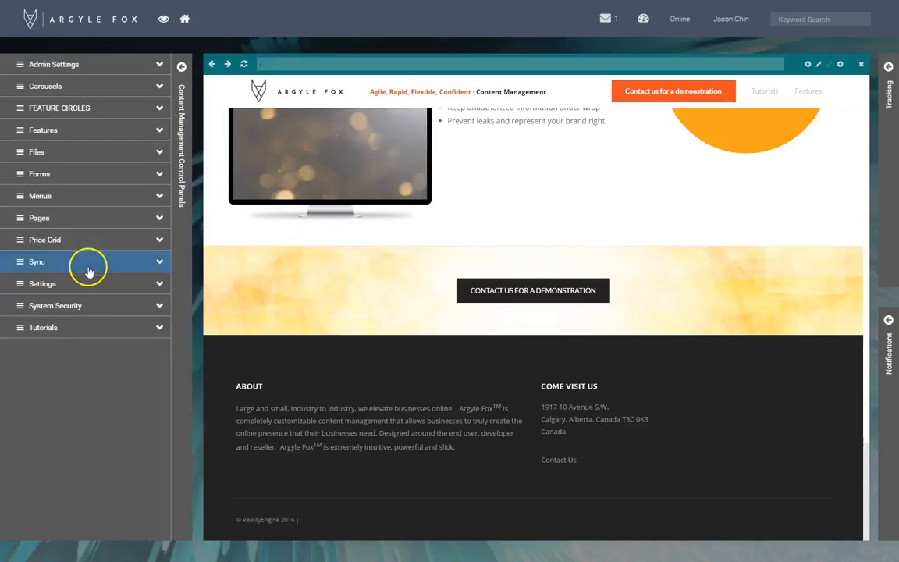
left_click(43, 283)
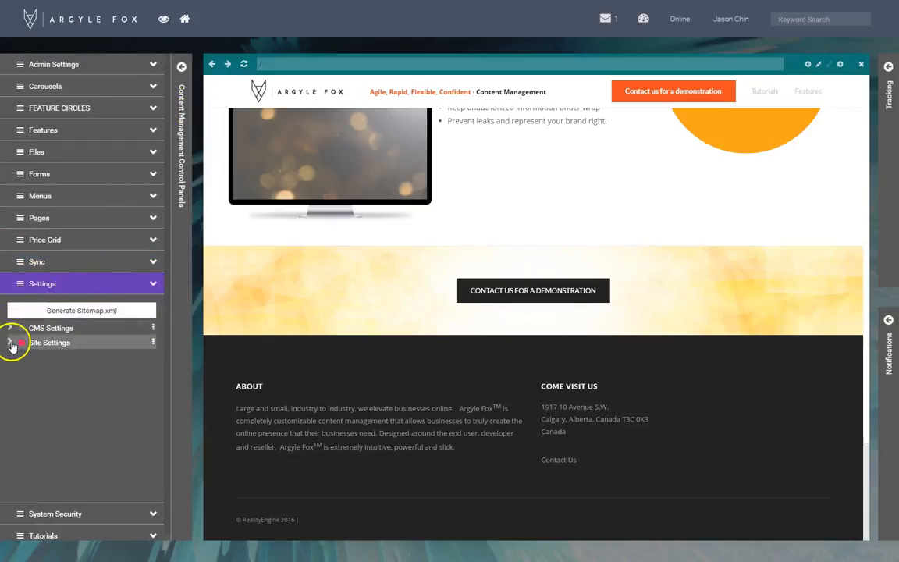
left_click(50, 342)
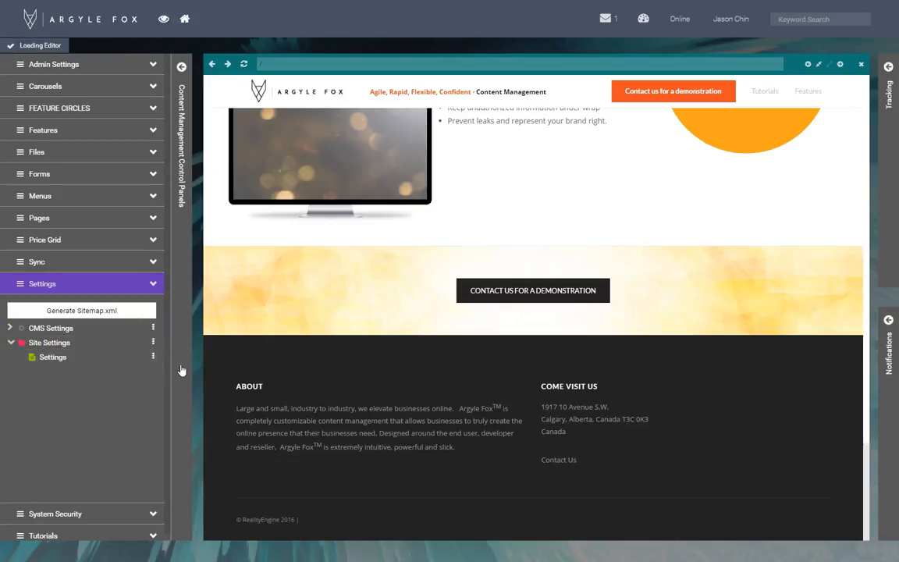
left_click(52, 357)
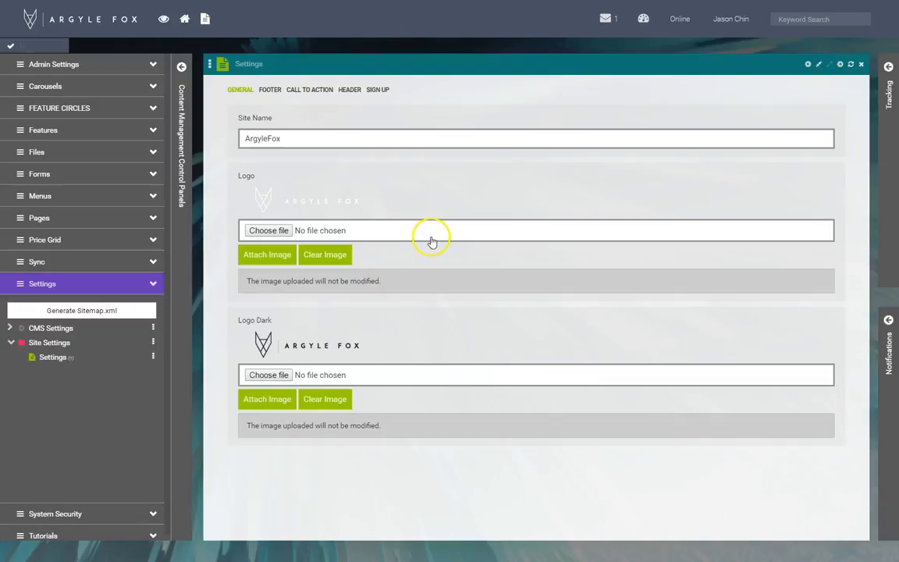